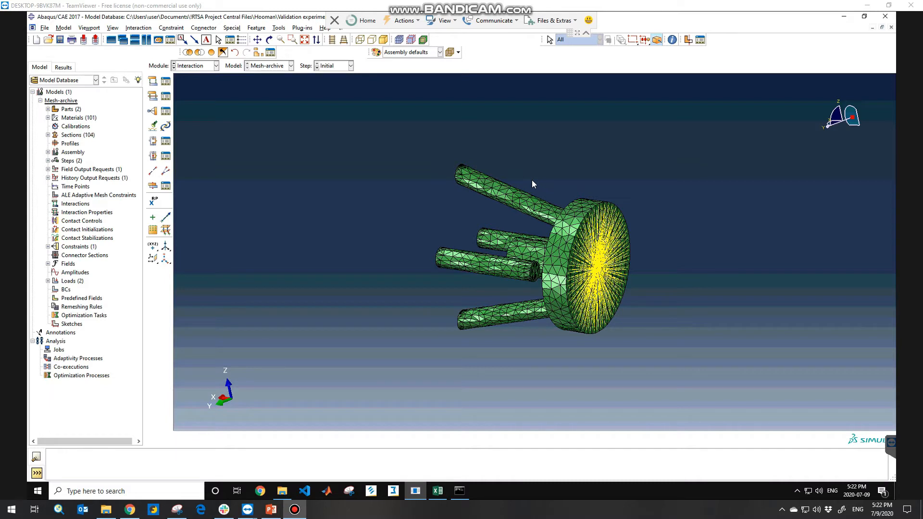
mouse_move(497, 273)
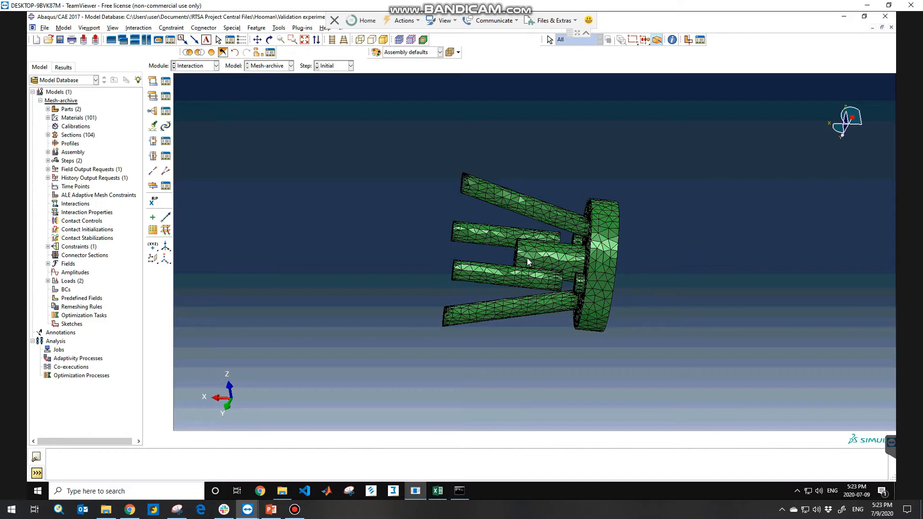
mouse_move(499, 286)
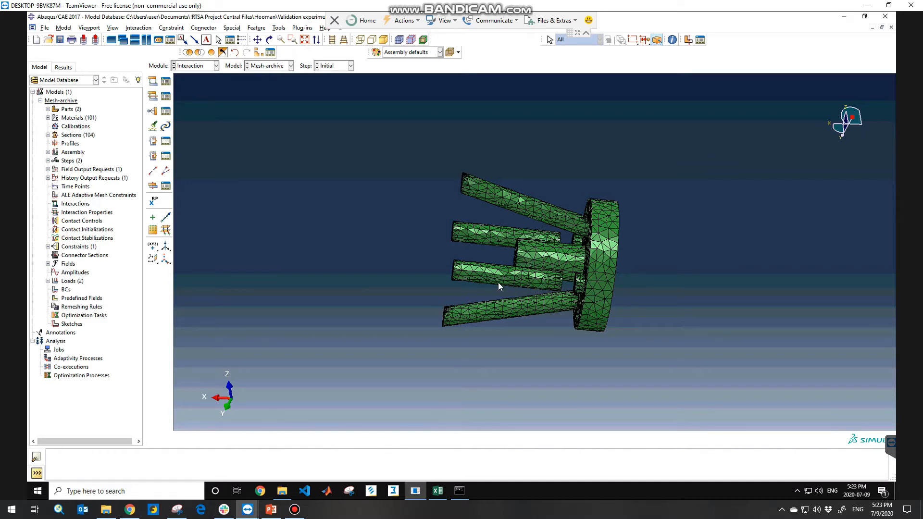
mouse_move(486, 284)
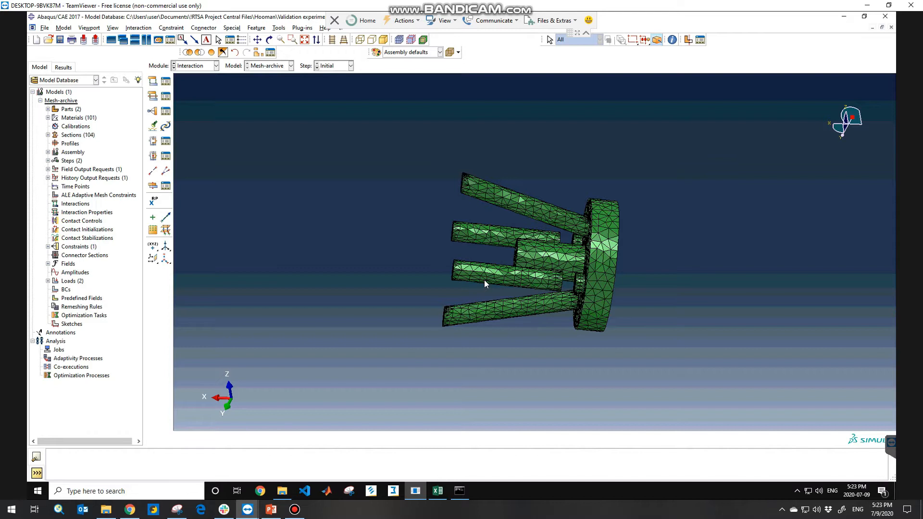
mouse_move(480, 286)
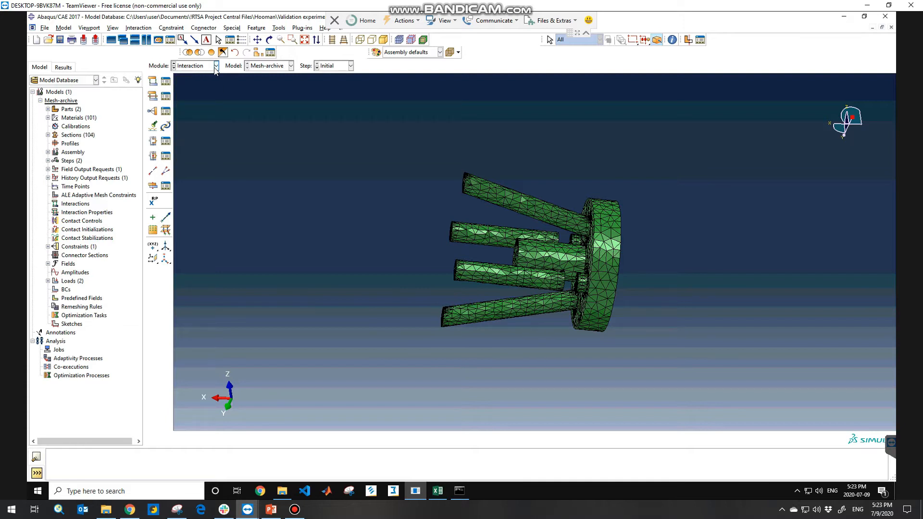
- Launch the Connector Builder from the Connector menu
click(204, 28)
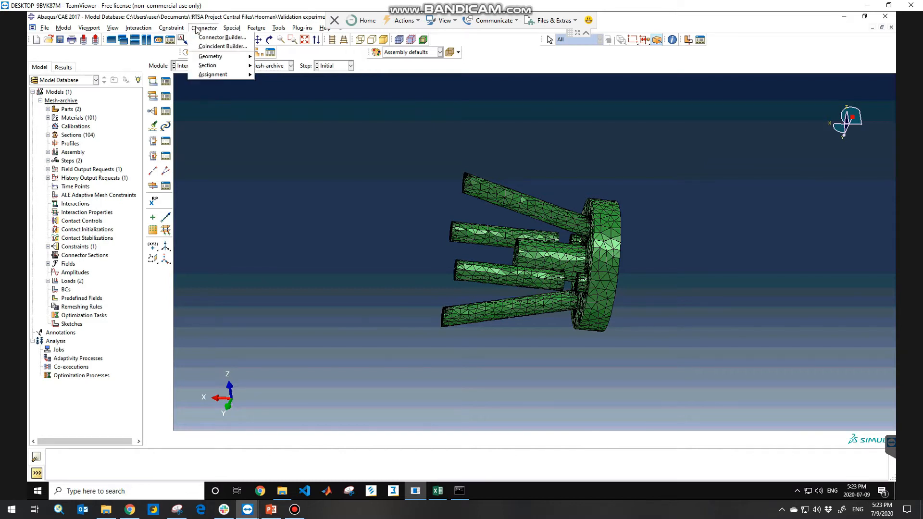
mouse_move(222, 37)
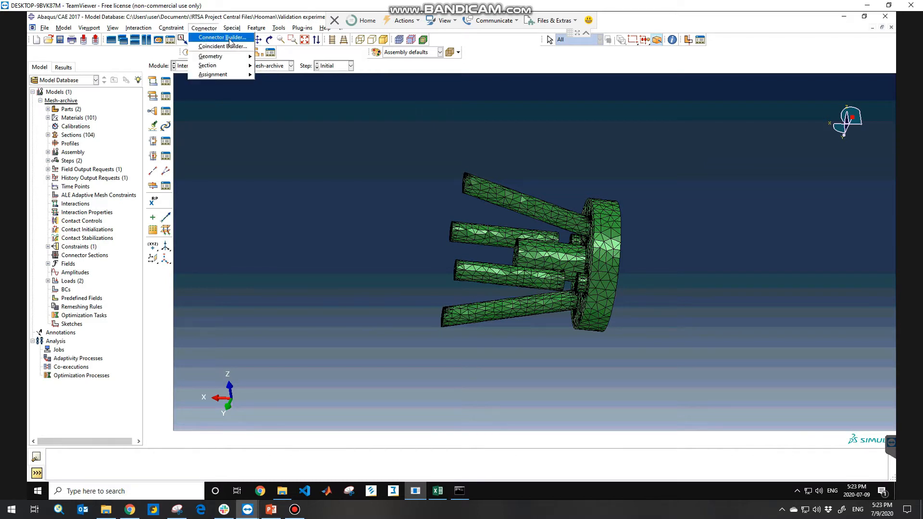
click(222, 37)
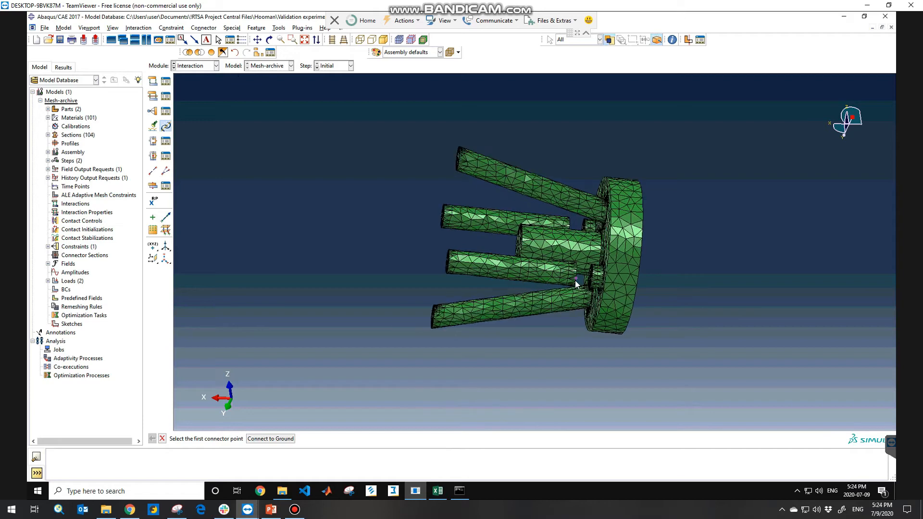
- Zoom into the screw gap to pick the wire's end nodes
scroll(up, 3)
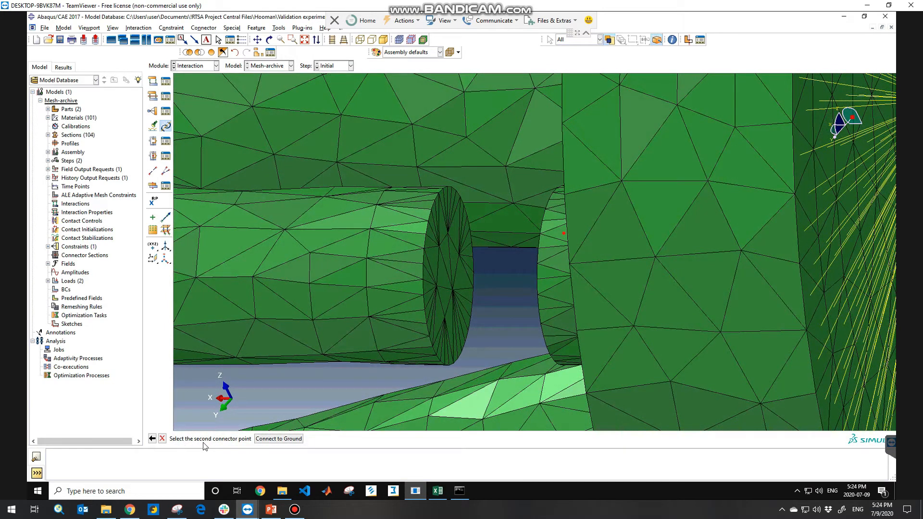
mouse_move(447, 238)
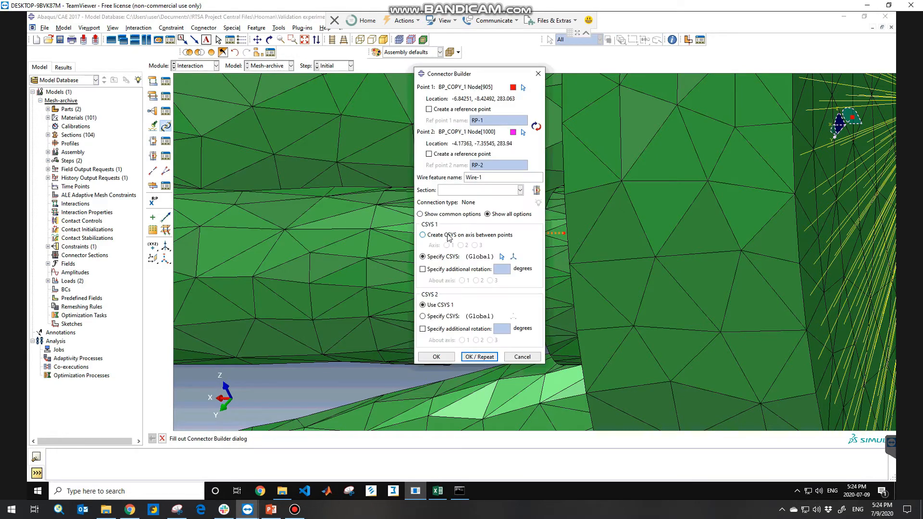
- Reposition the Connector Builder window clear of the gap before naming the wire spring
drag(471, 74, 367, 79)
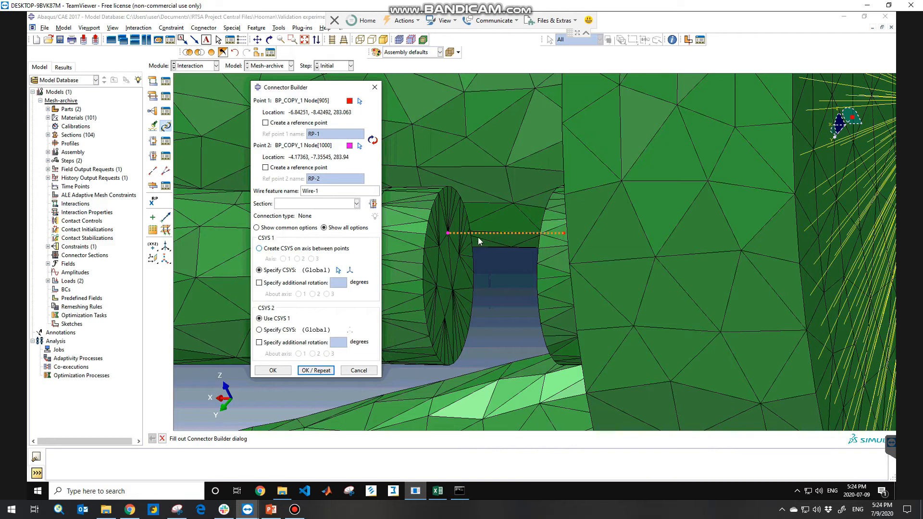
mouse_move(467, 243)
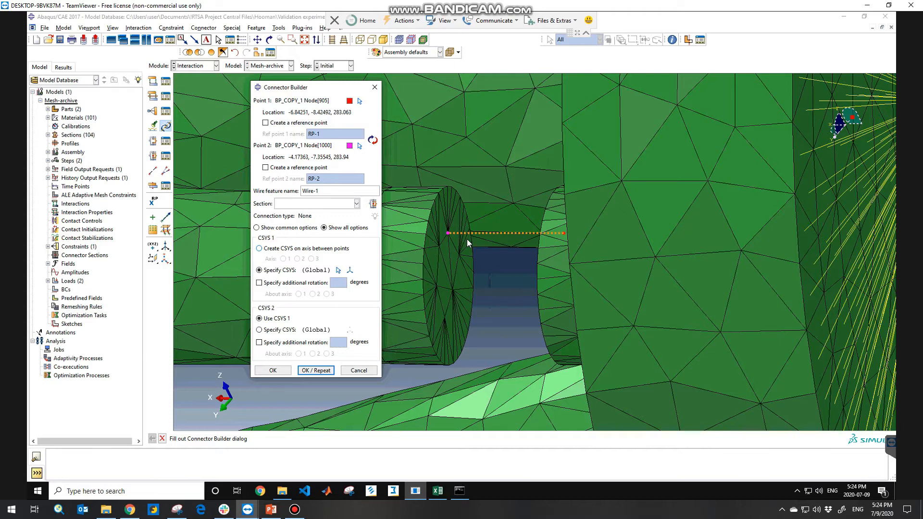
mouse_move(561, 240)
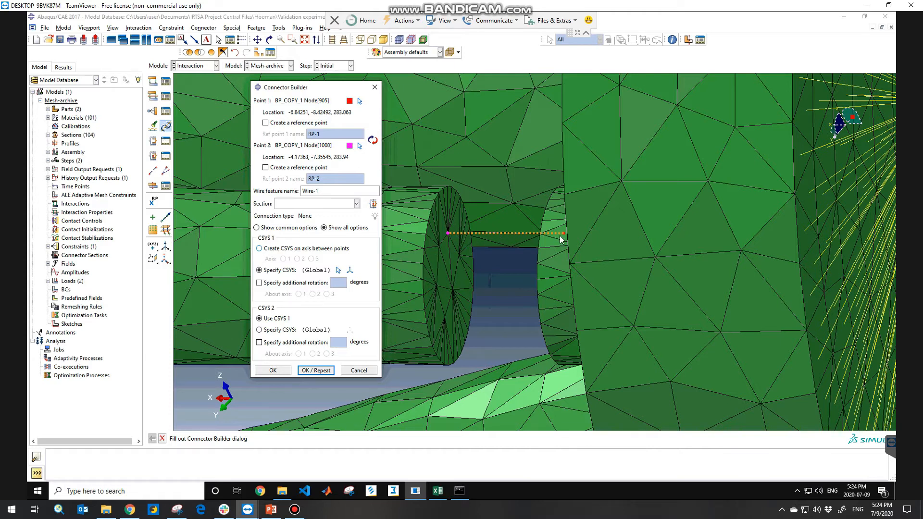
drag(288, 87, 271, 87)
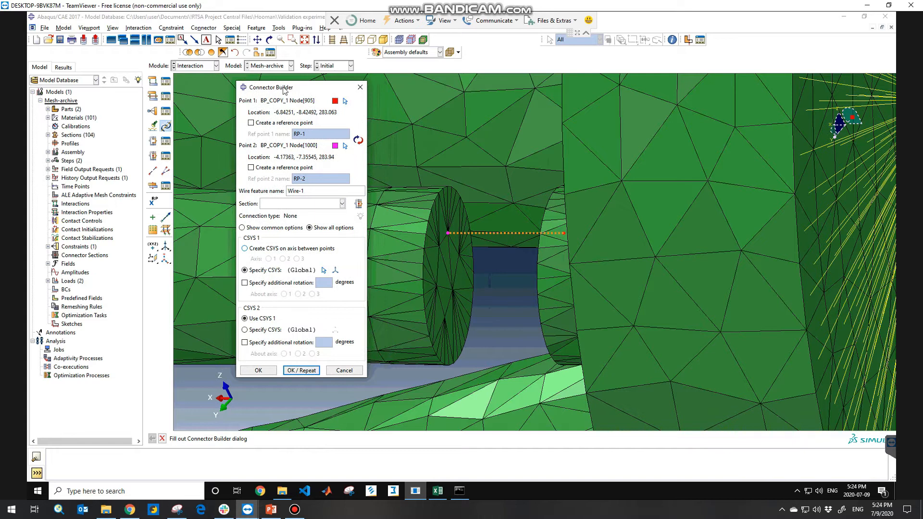
drag(271, 87, 471, 110)
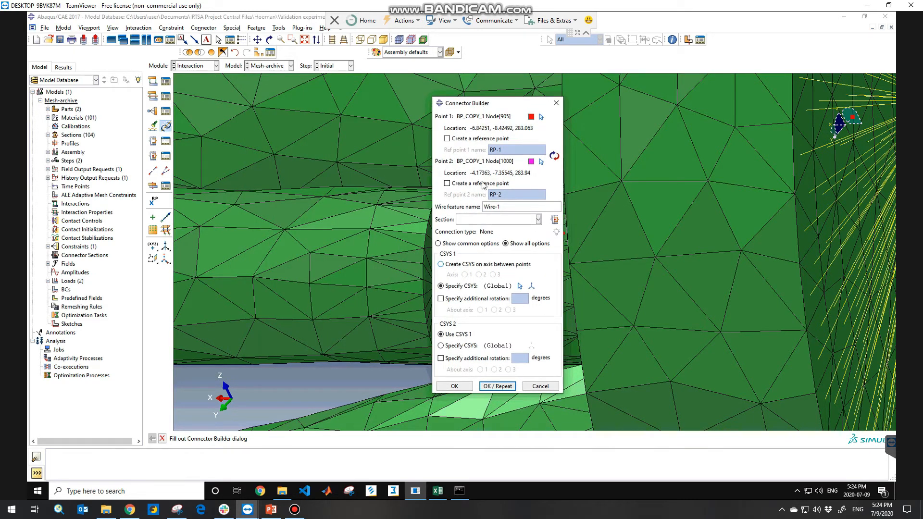
mouse_move(473, 262)
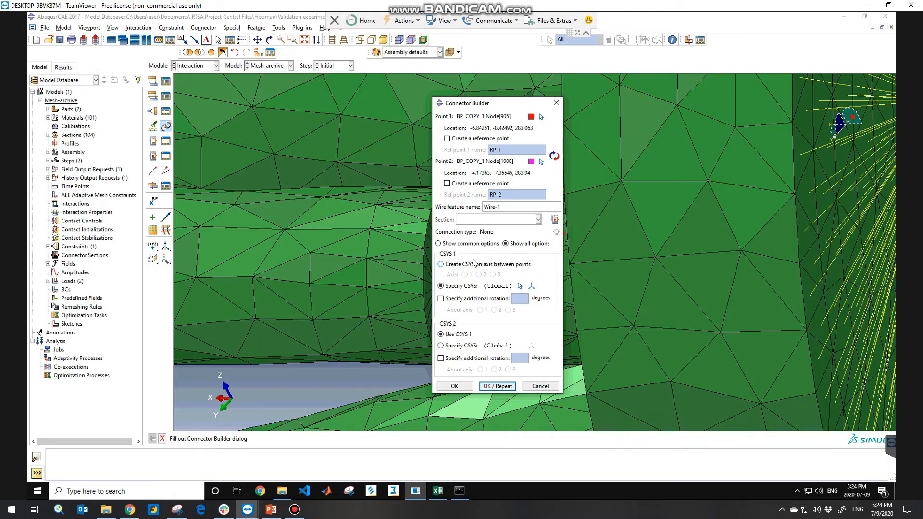
mouse_move(456, 215)
text(spring)
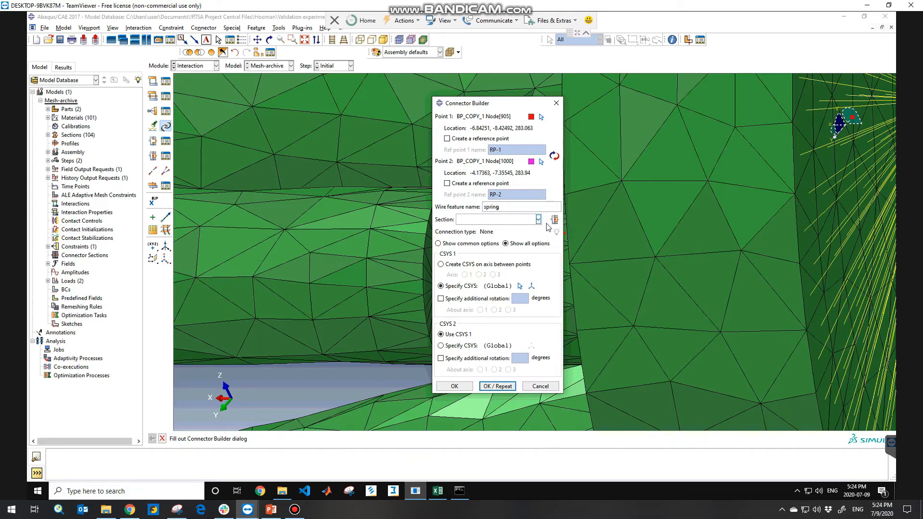
mouse_move(553, 219)
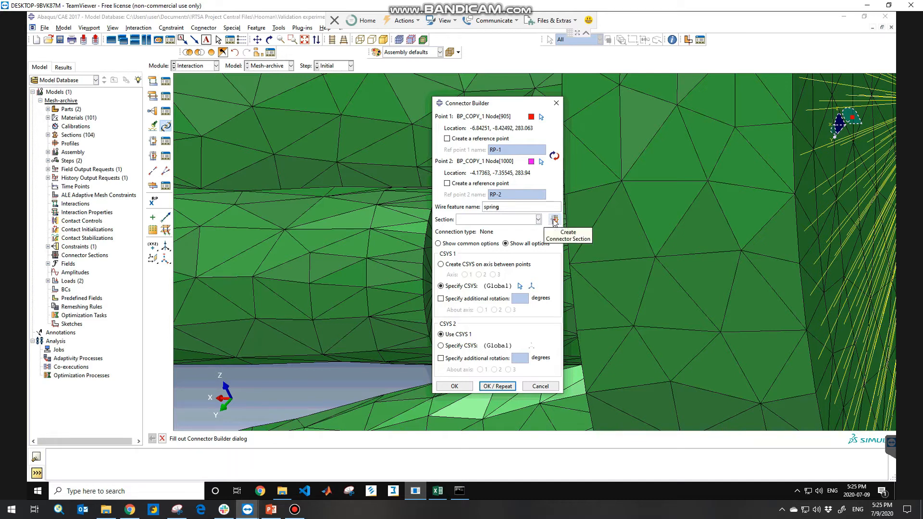
- Create connector section preload with the Bushing assembled connection type
click(552, 220)
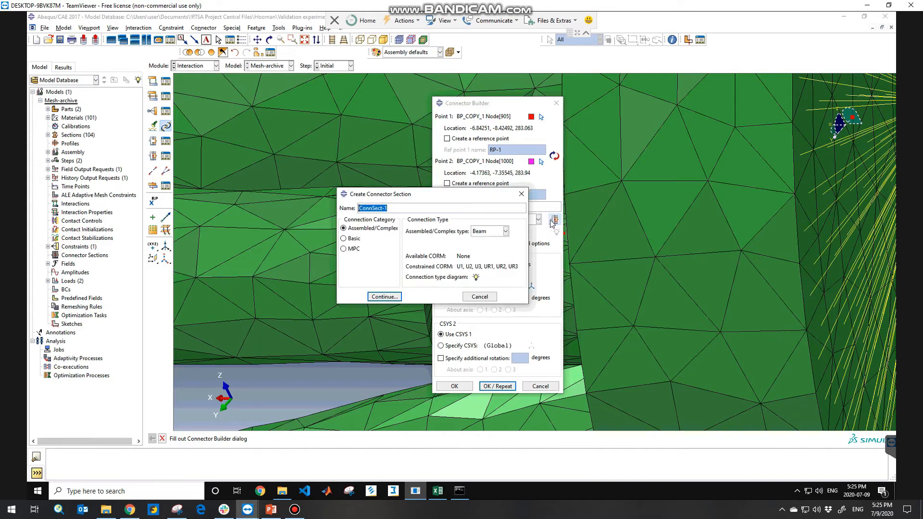
drag(376, 194, 403, 181)
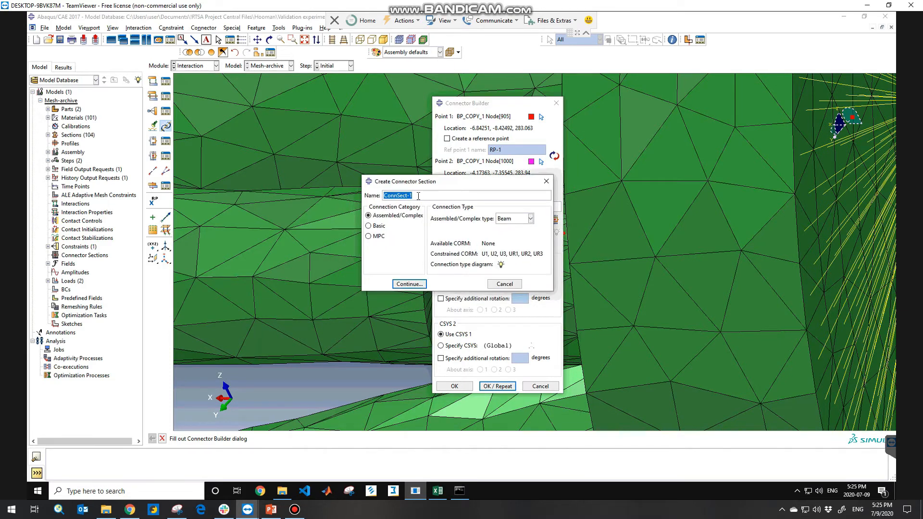
text(preload)
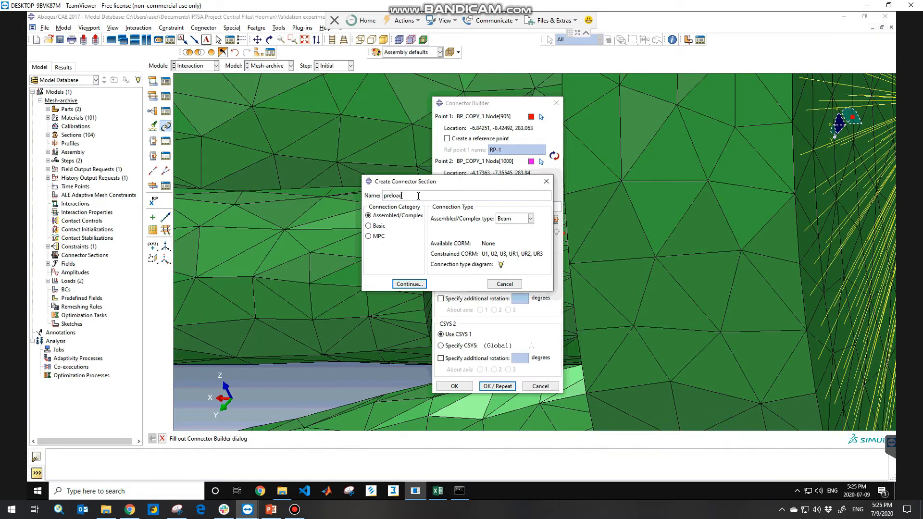
mouse_move(387, 220)
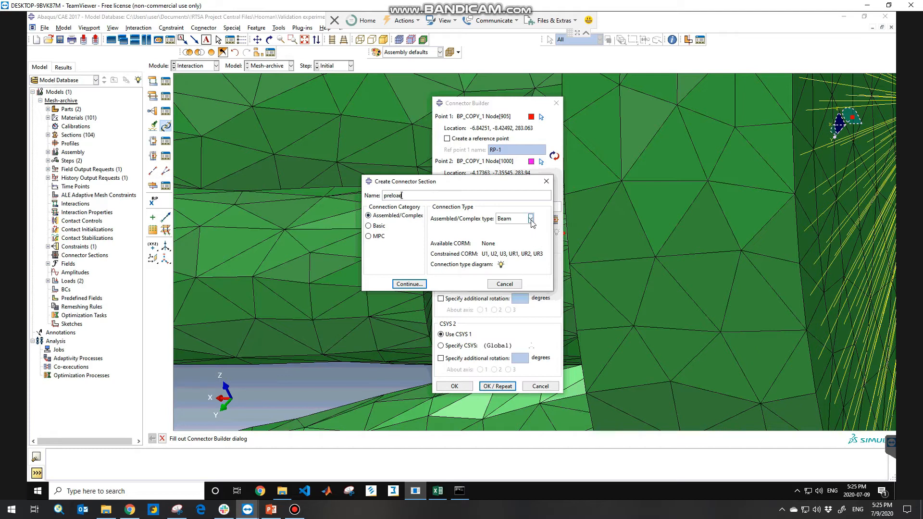
click(530, 218)
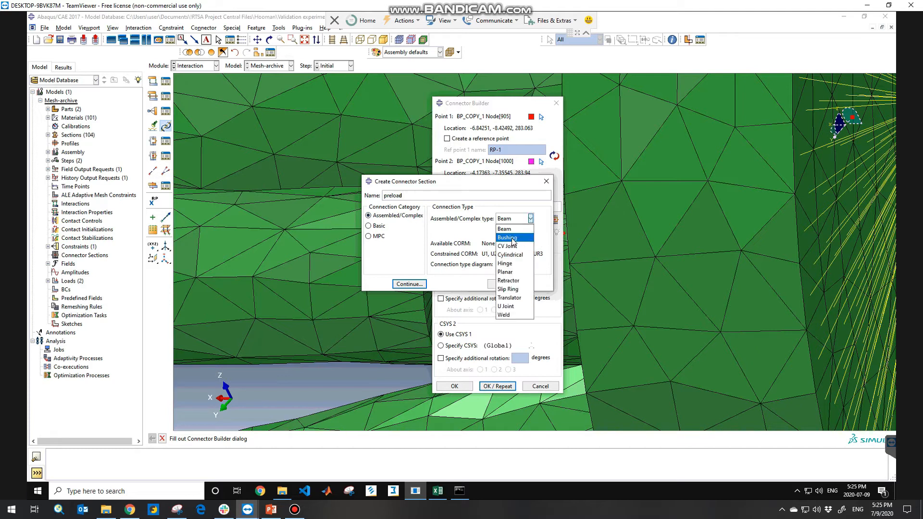
click(506, 237)
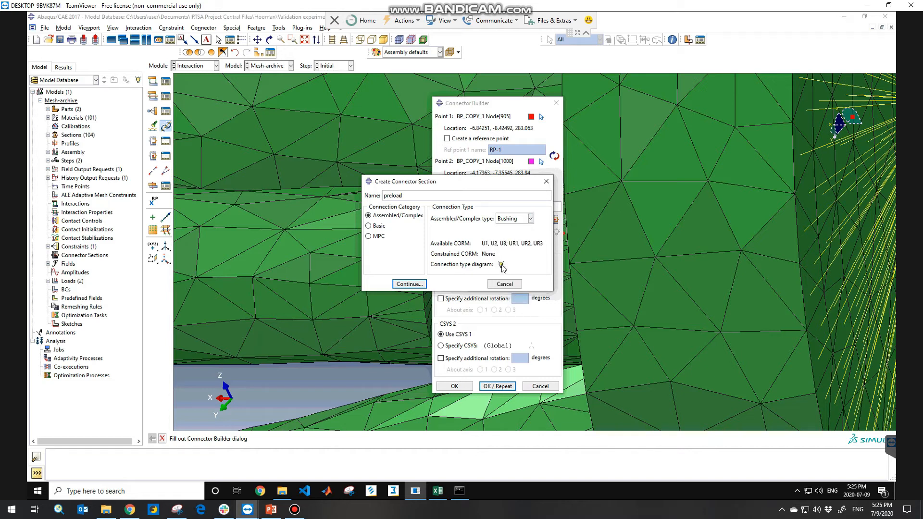
- View and dismiss the Bushing connection-type diagram
click(501, 264)
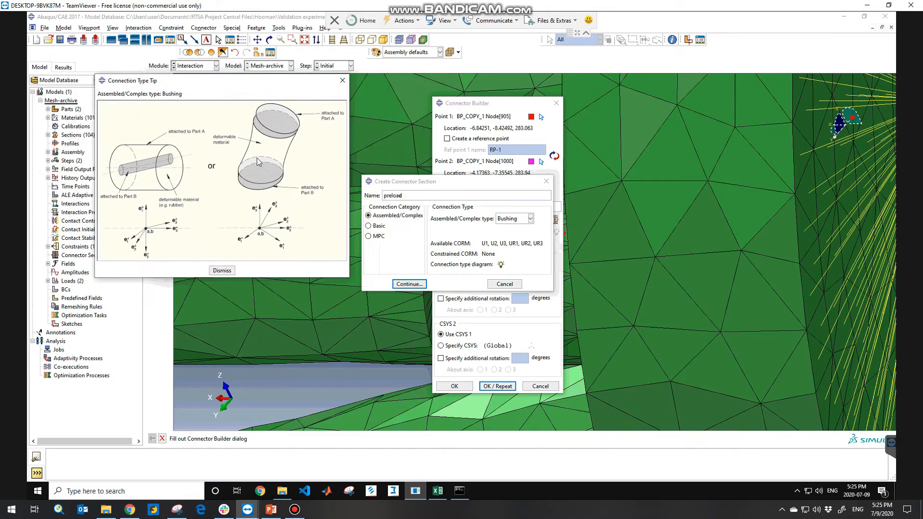
mouse_move(194, 203)
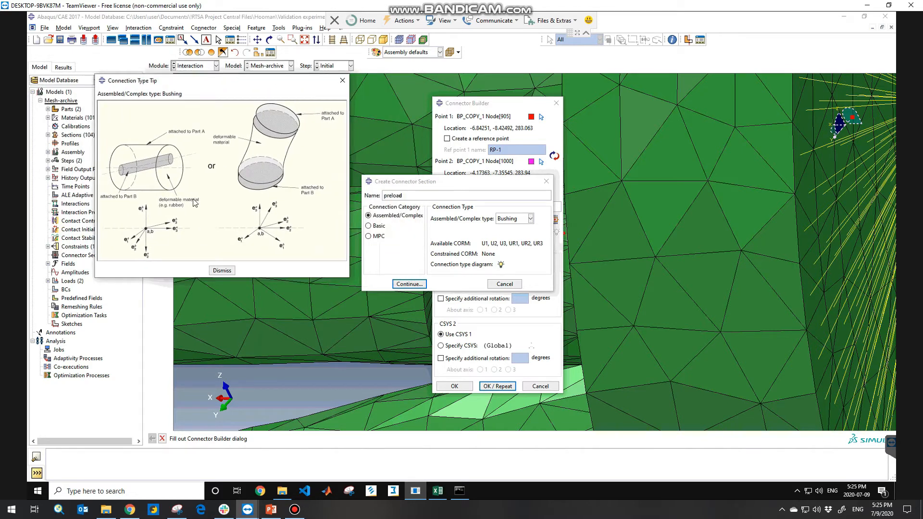
mouse_move(167, 164)
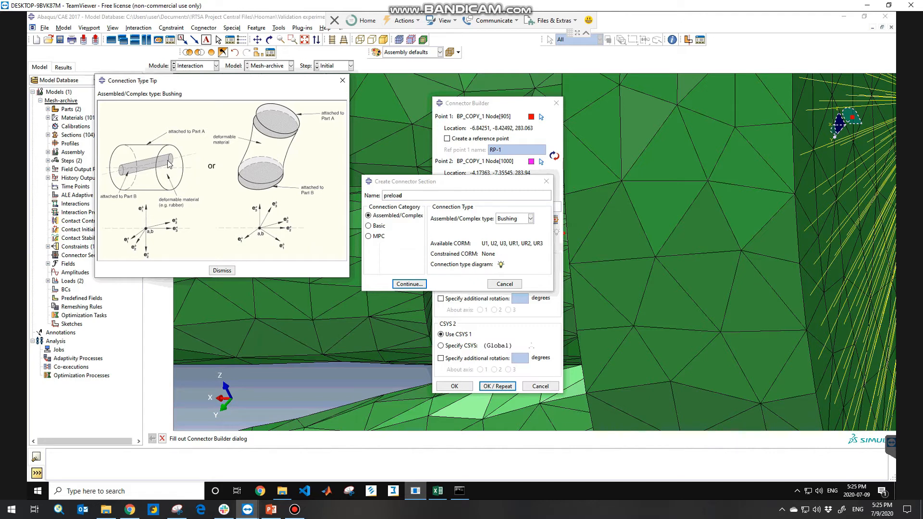
mouse_move(282, 184)
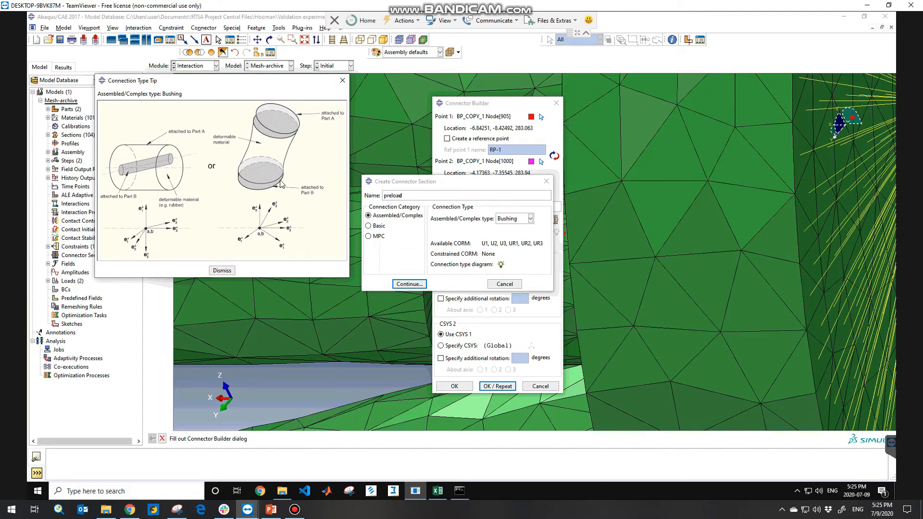
mouse_move(239, 268)
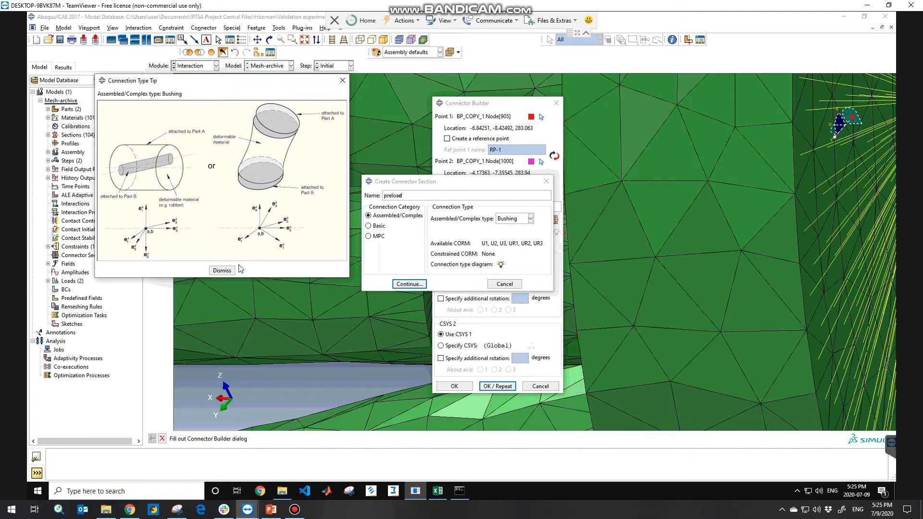
click(222, 270)
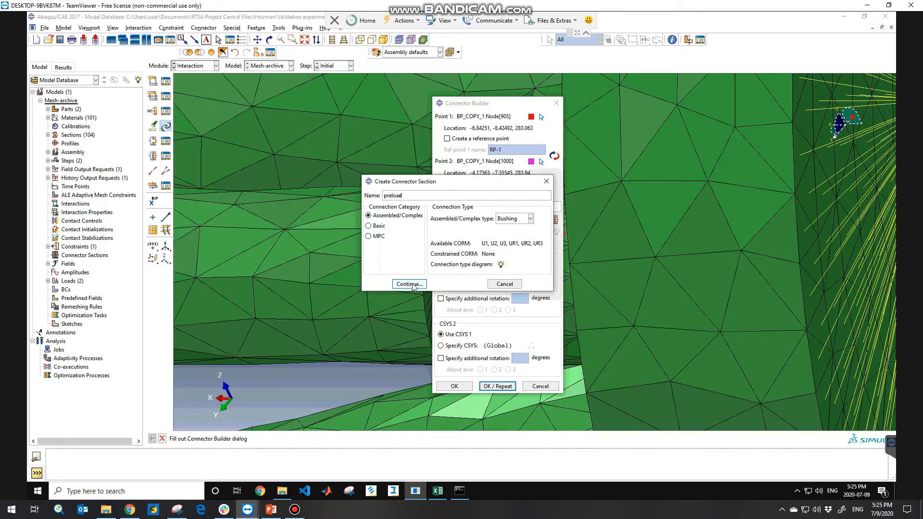
- Add Elasticity behaviour on F3 with D33 stiffness 62 to the preload section
click(408, 284)
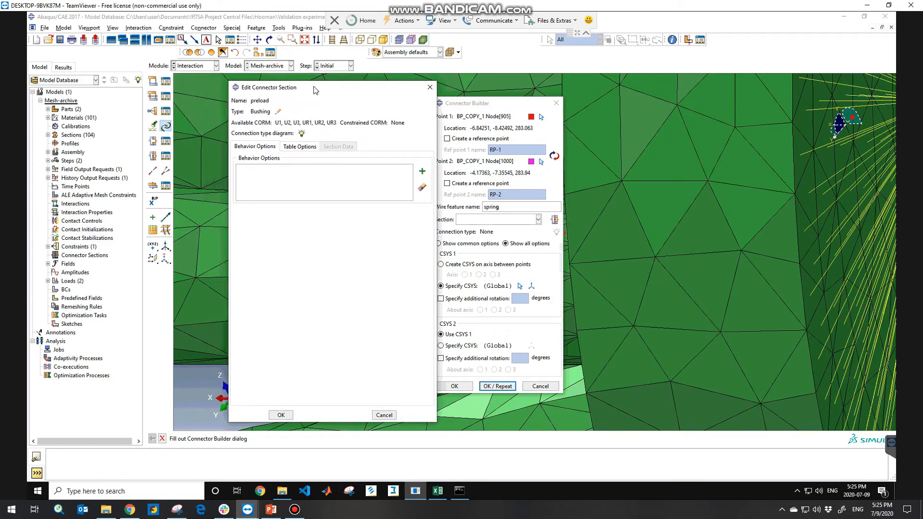
mouse_move(365, 201)
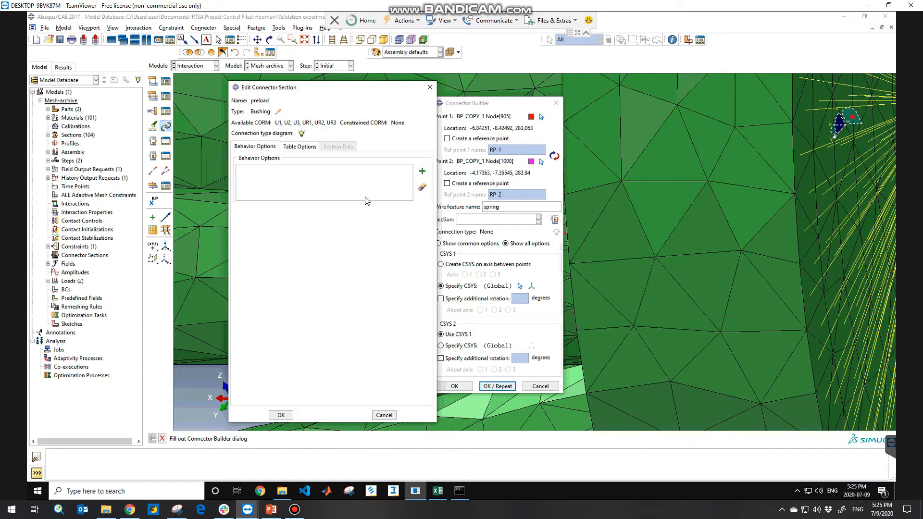
click(422, 171)
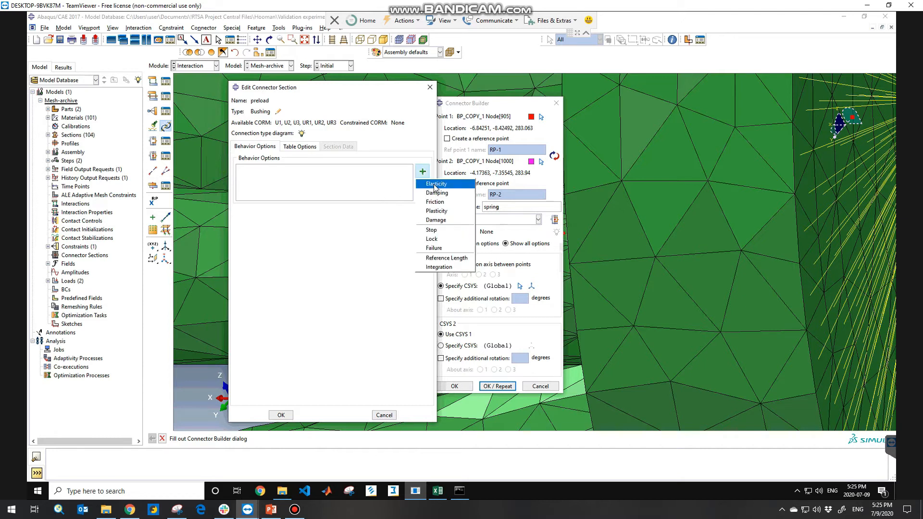
click(436, 183)
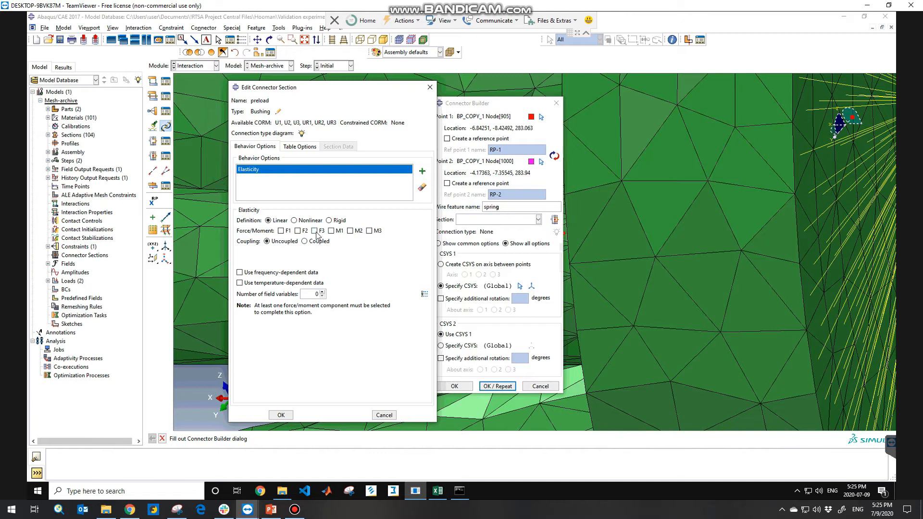
click(314, 230)
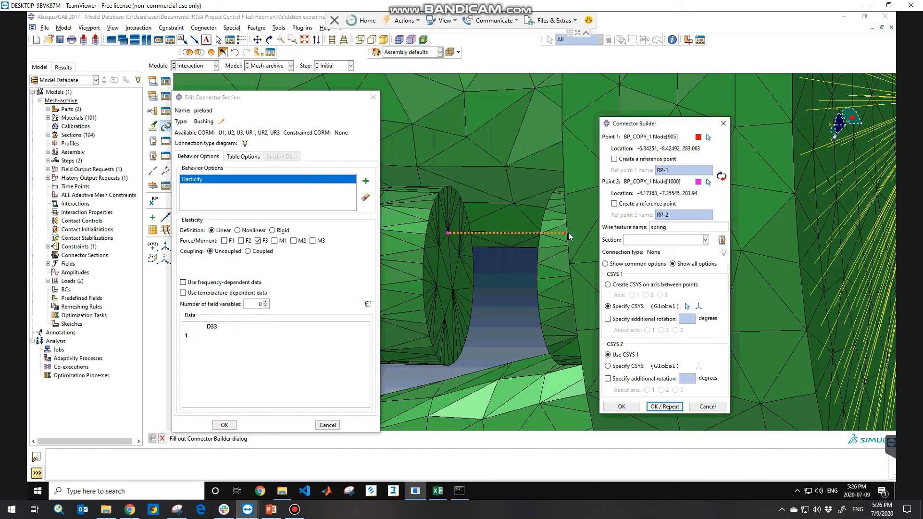
mouse_move(288, 101)
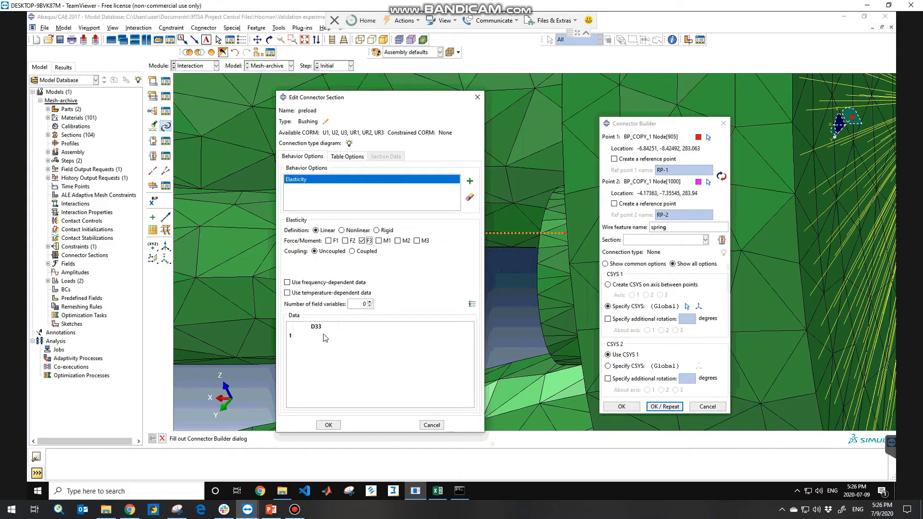
click(316, 335)
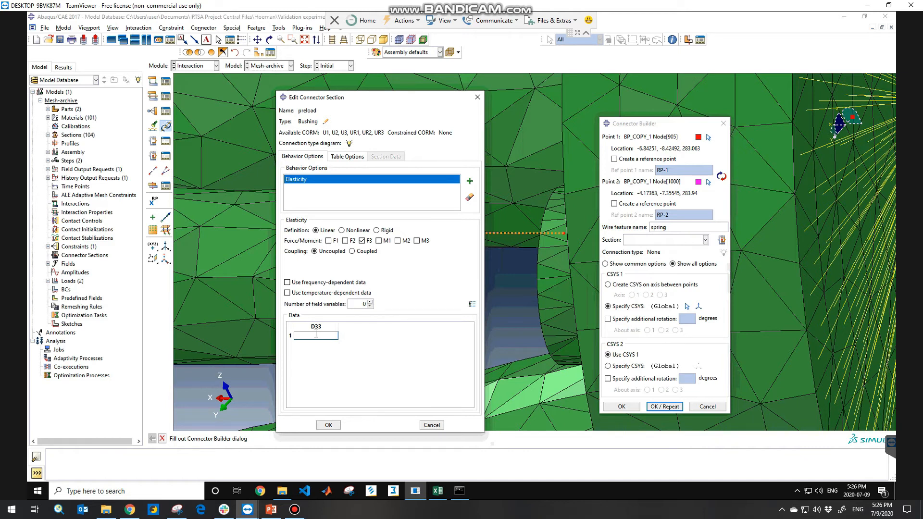
text(627)
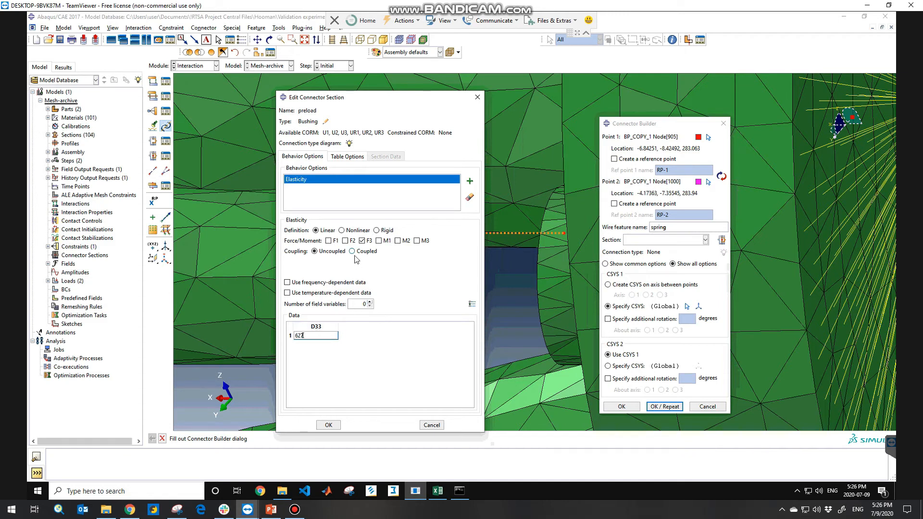
mouse_move(442, 200)
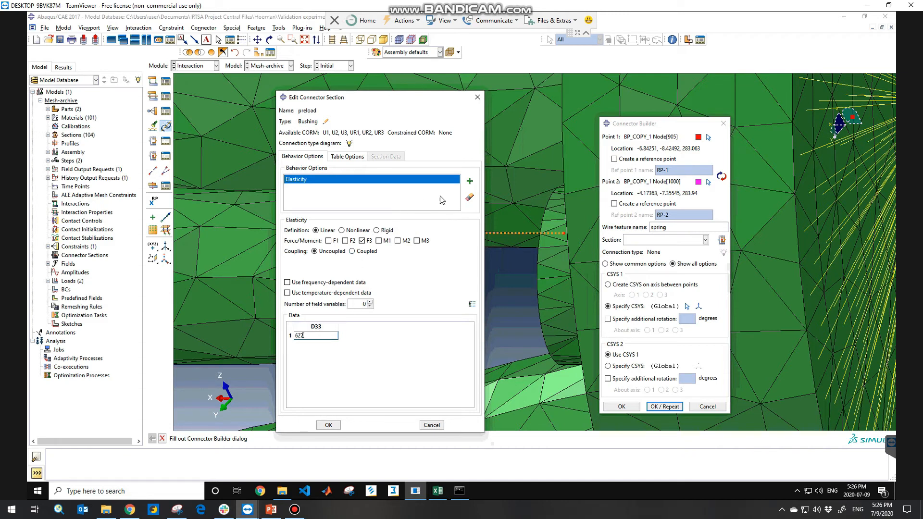
mouse_move(470, 197)
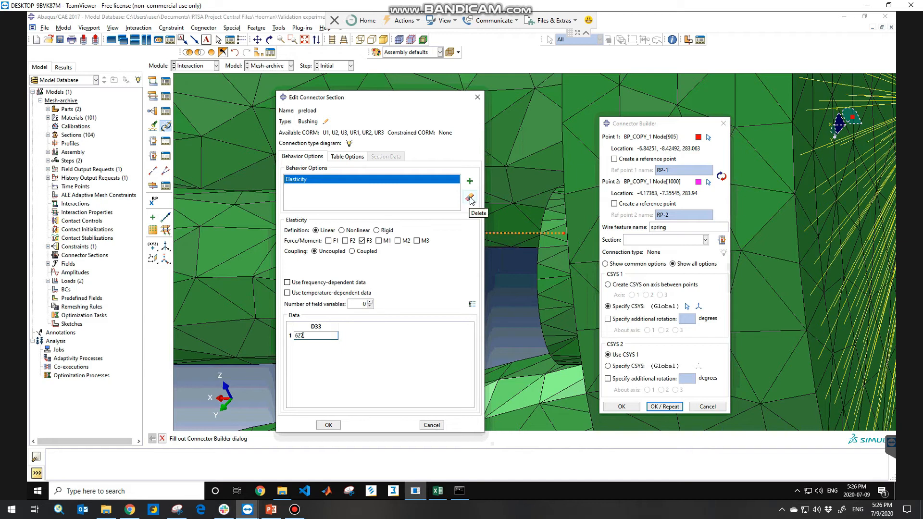
- Add a Reference Length behaviour with U3 length 2 and save the preload section
click(469, 181)
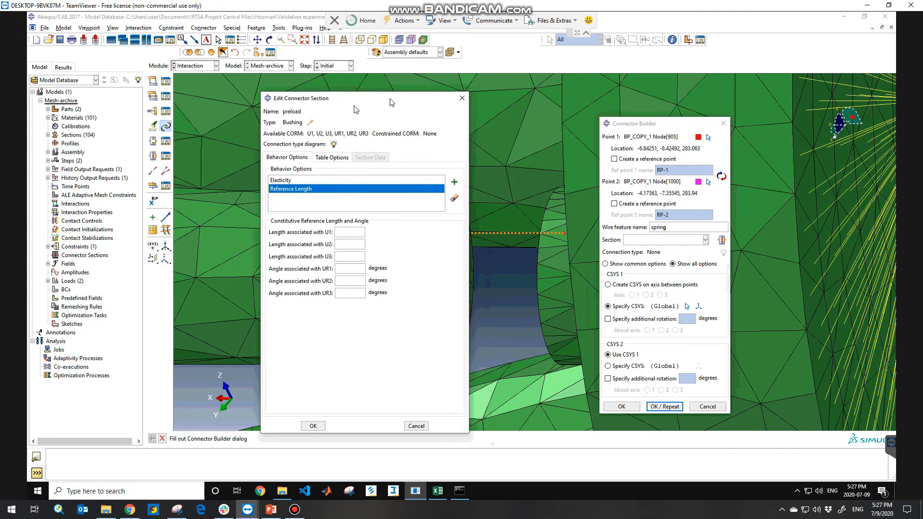
drag(356, 98, 288, 105)
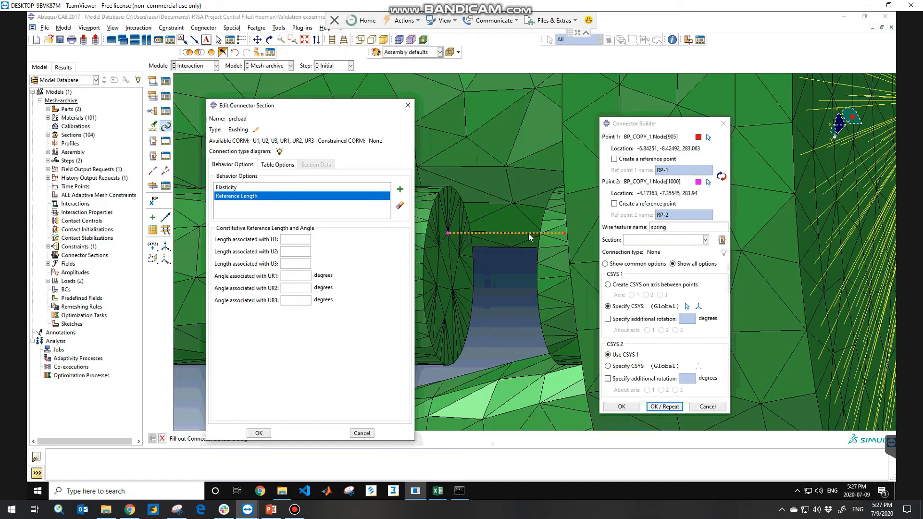
mouse_move(301, 107)
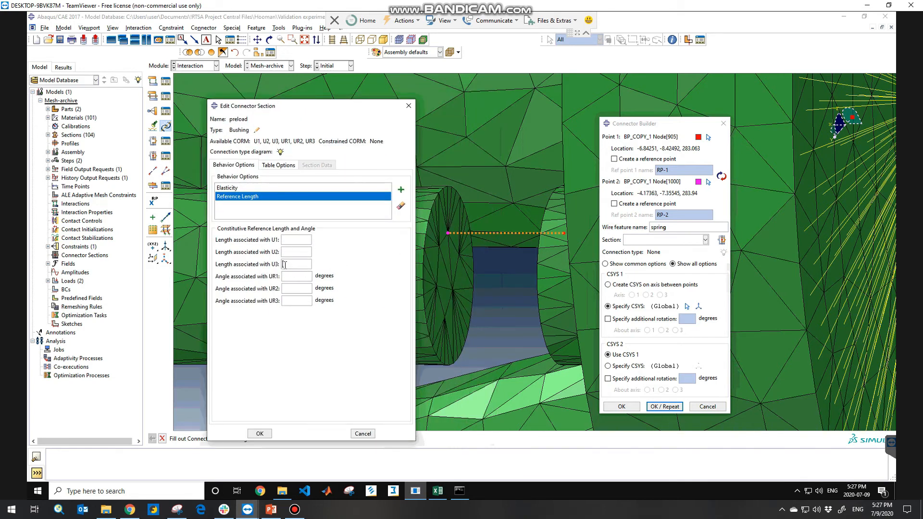
mouse_move(305, 112)
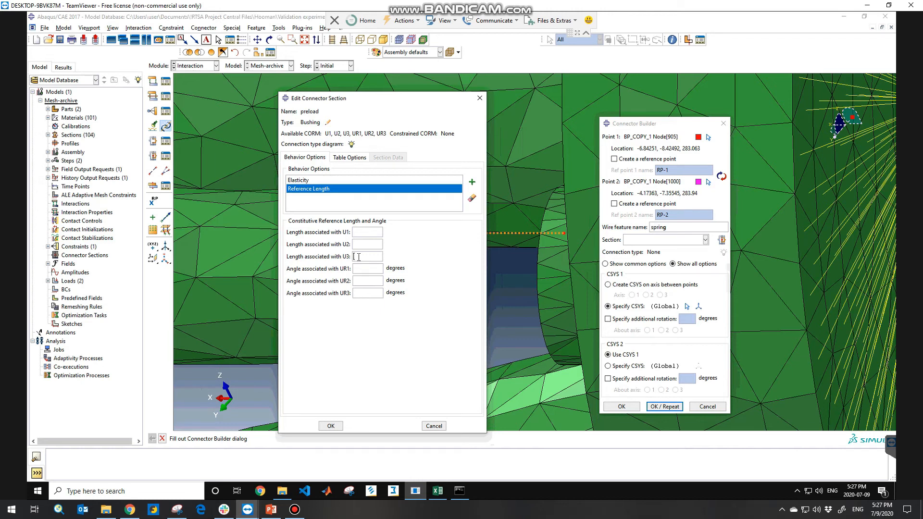
text(2)
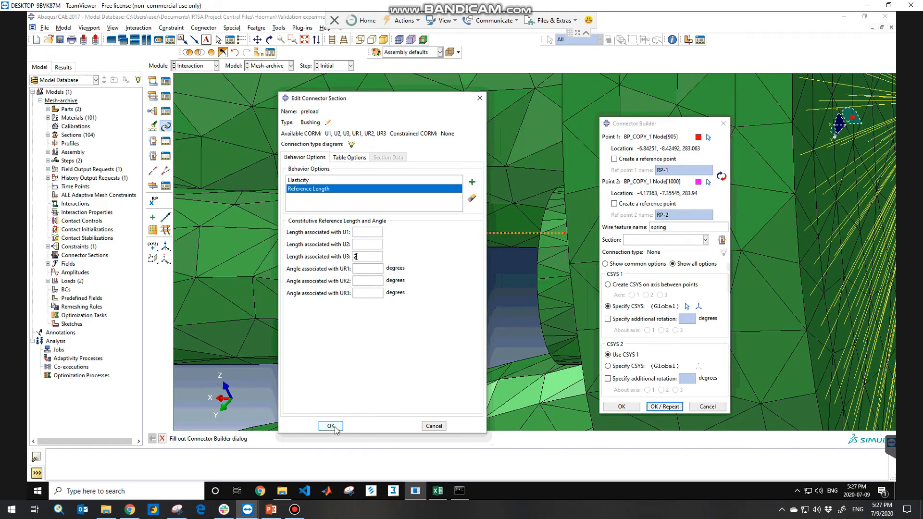
click(330, 426)
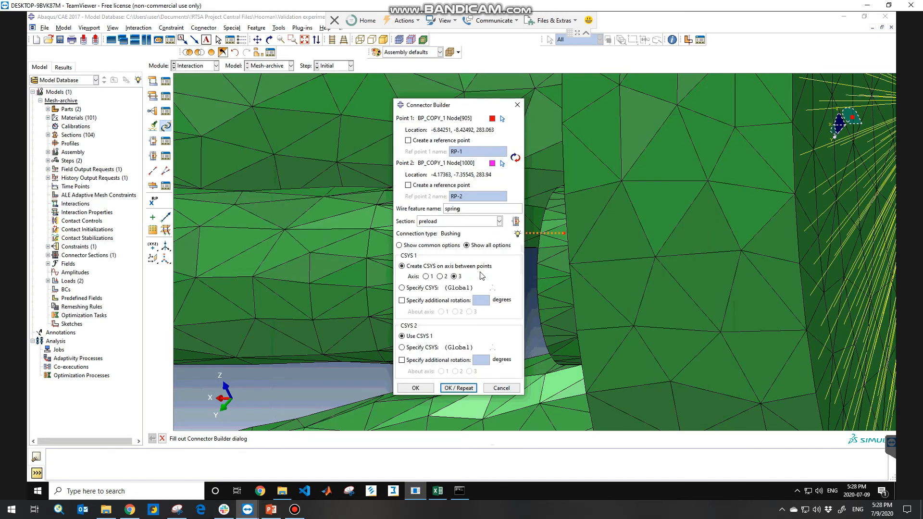
mouse_move(471, 283)
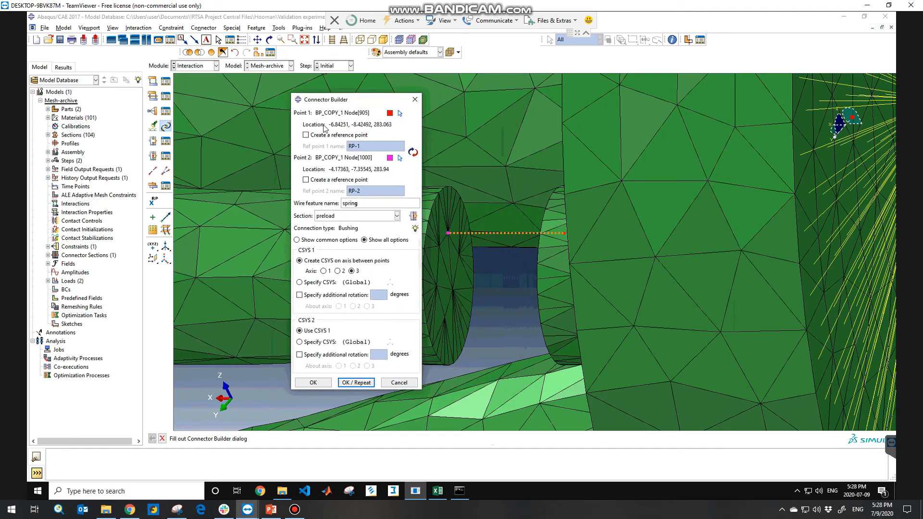
mouse_move(350, 371)
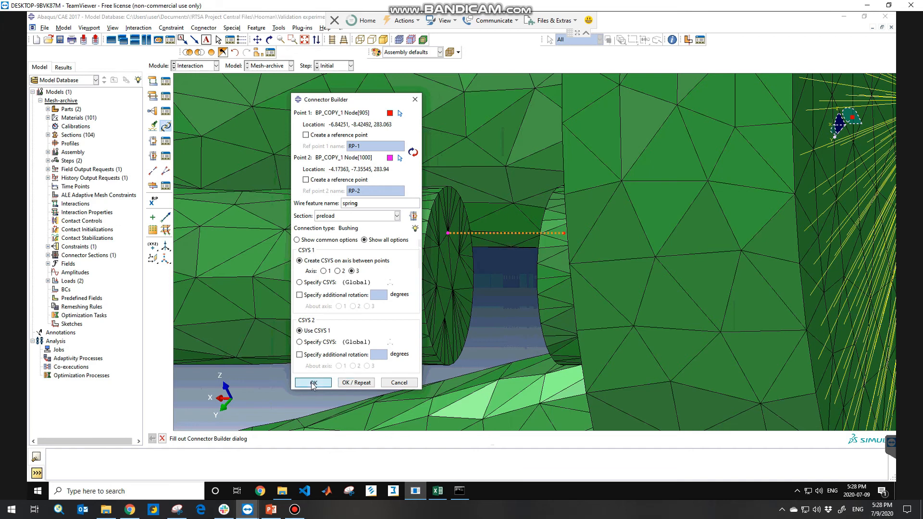
- Confirm the spring wire with section preload and the axis-3 CSYS between points
click(312, 383)
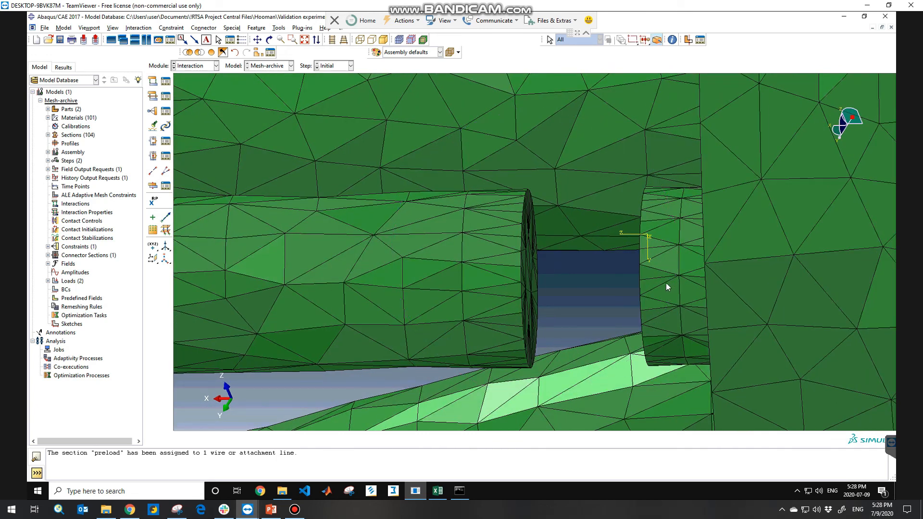
mouse_move(549, 239)
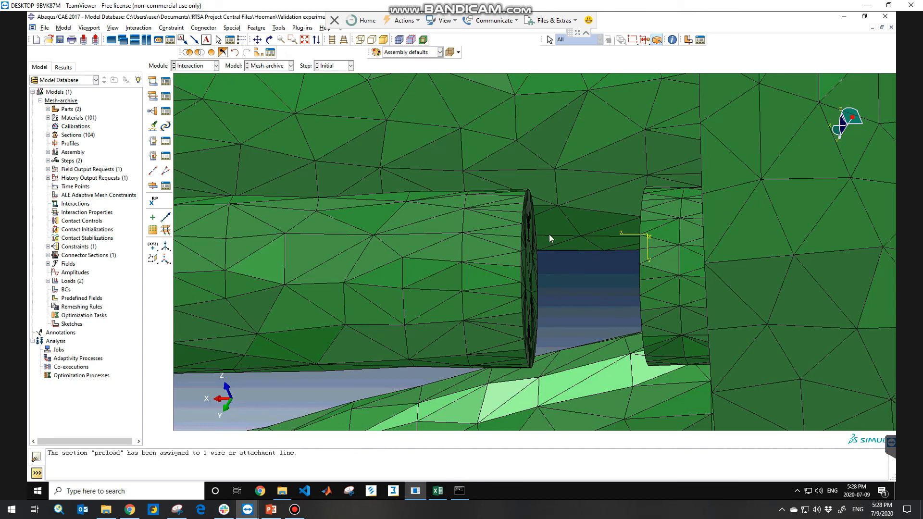
mouse_move(613, 246)
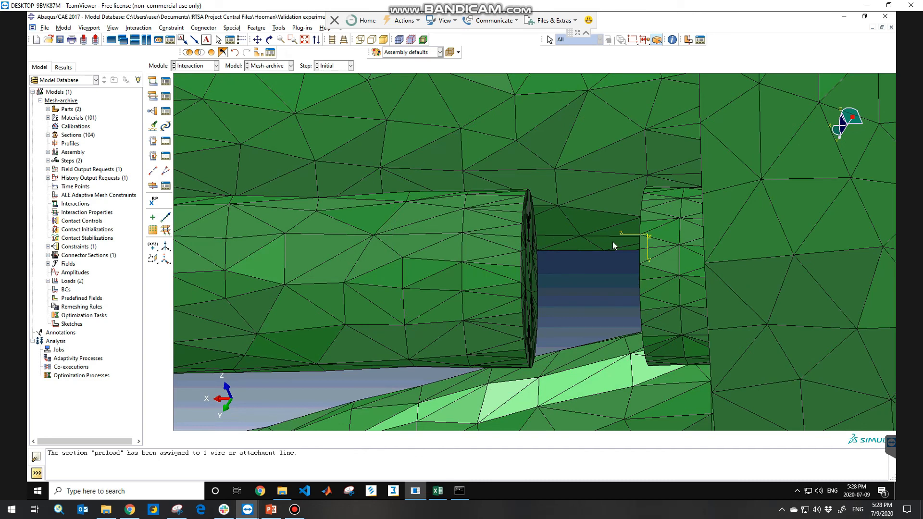
mouse_move(621, 270)
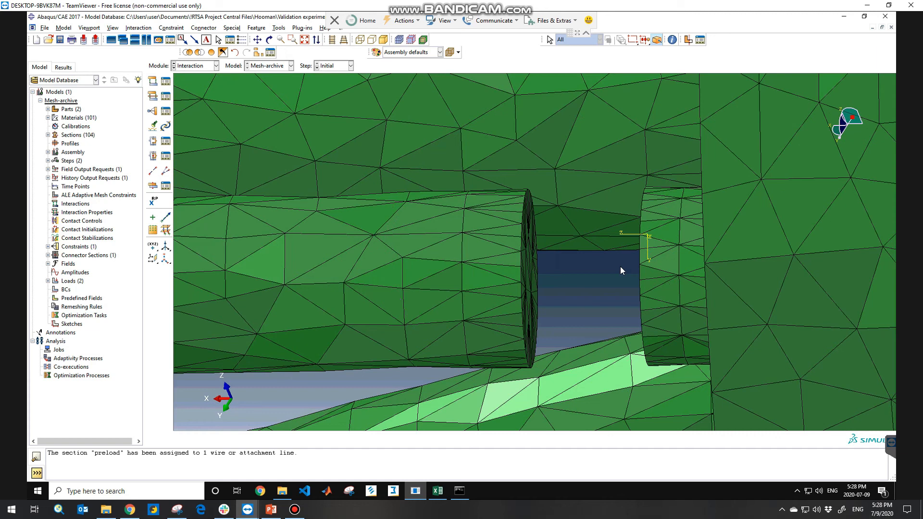
mouse_move(616, 273)
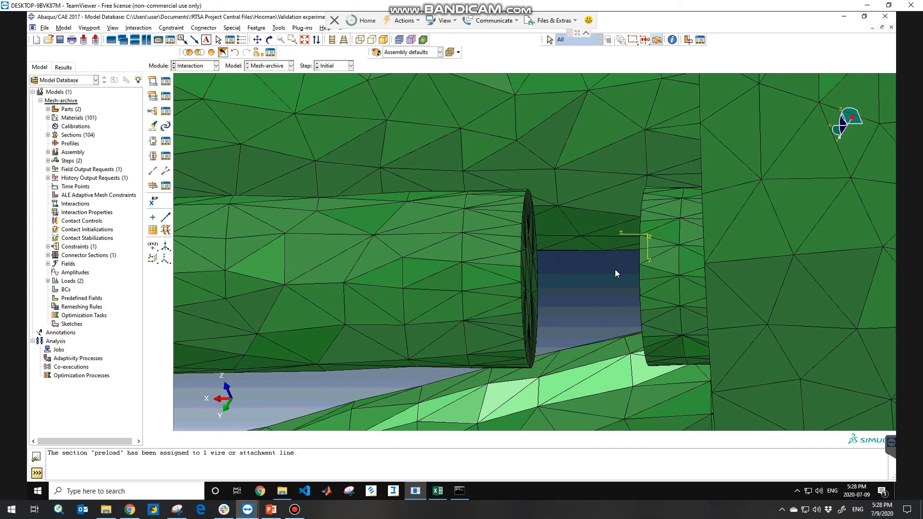